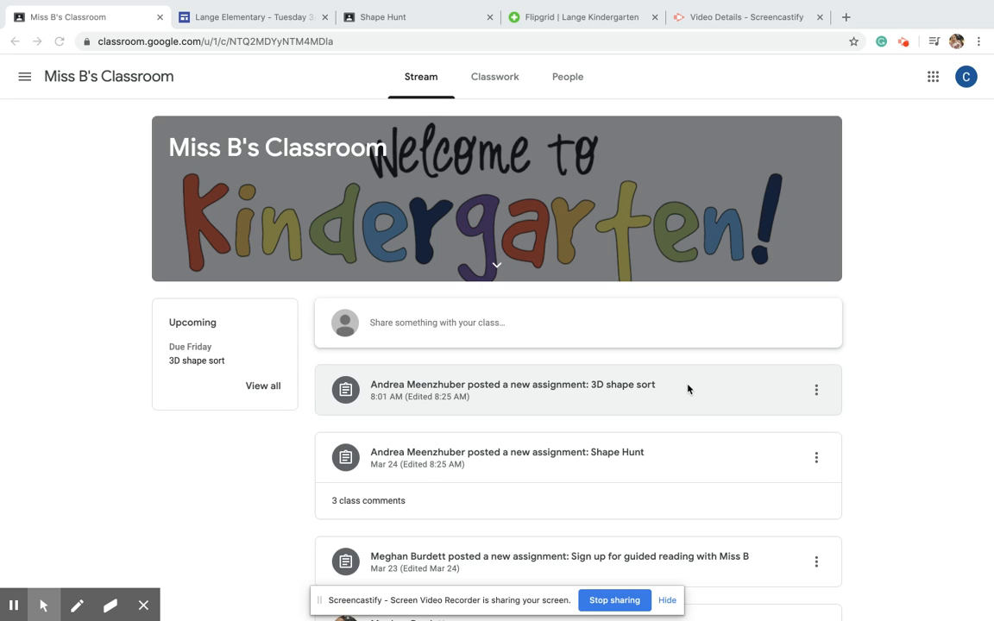
mouse_move(886, 371)
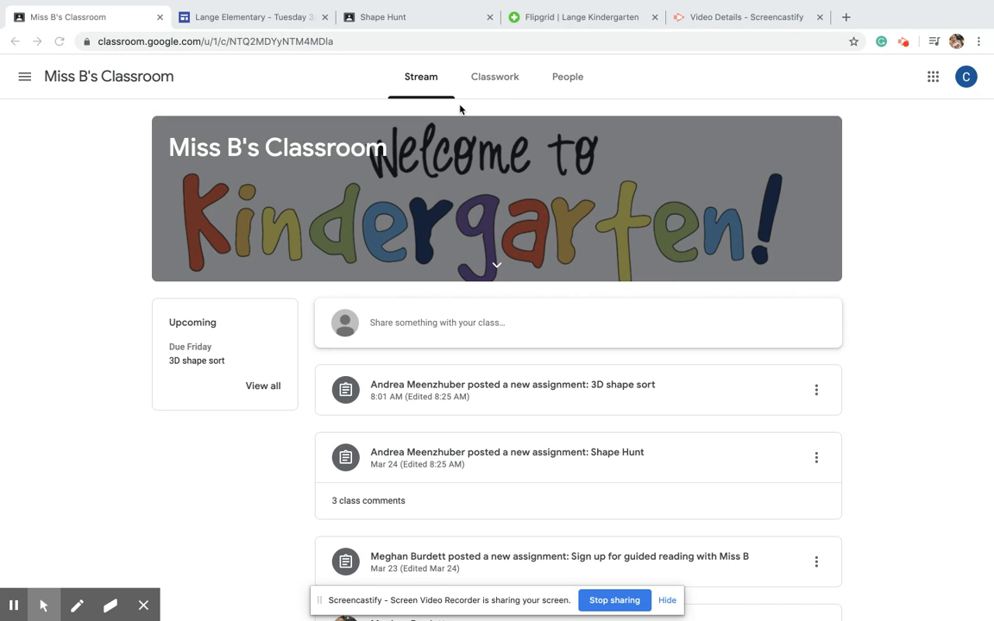
mouse_move(448, 193)
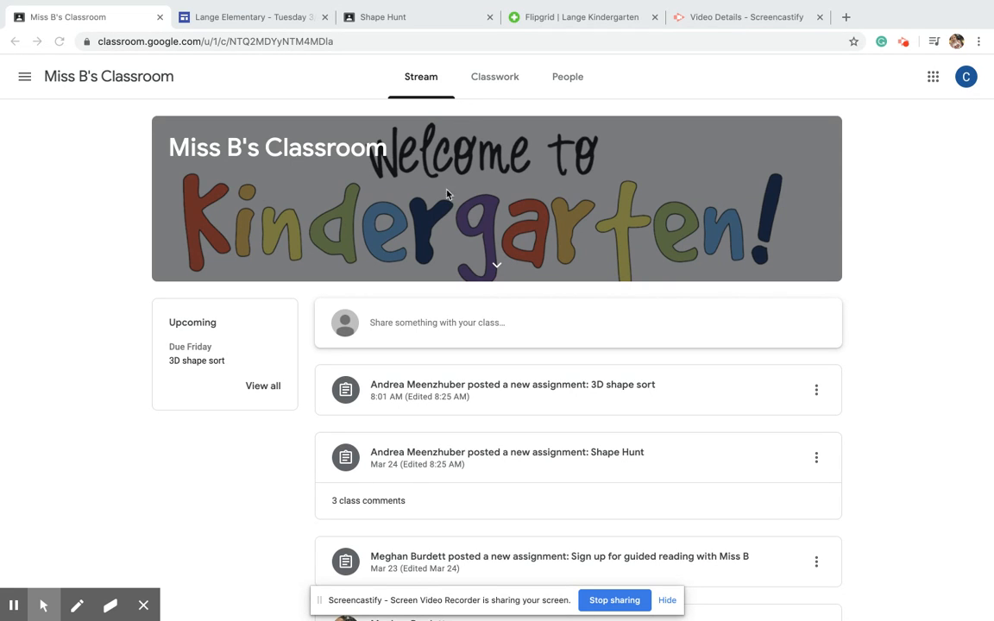
Browse the class stream and return to the Classwork list of assignments grouped by topic.
scroll("down", 3)
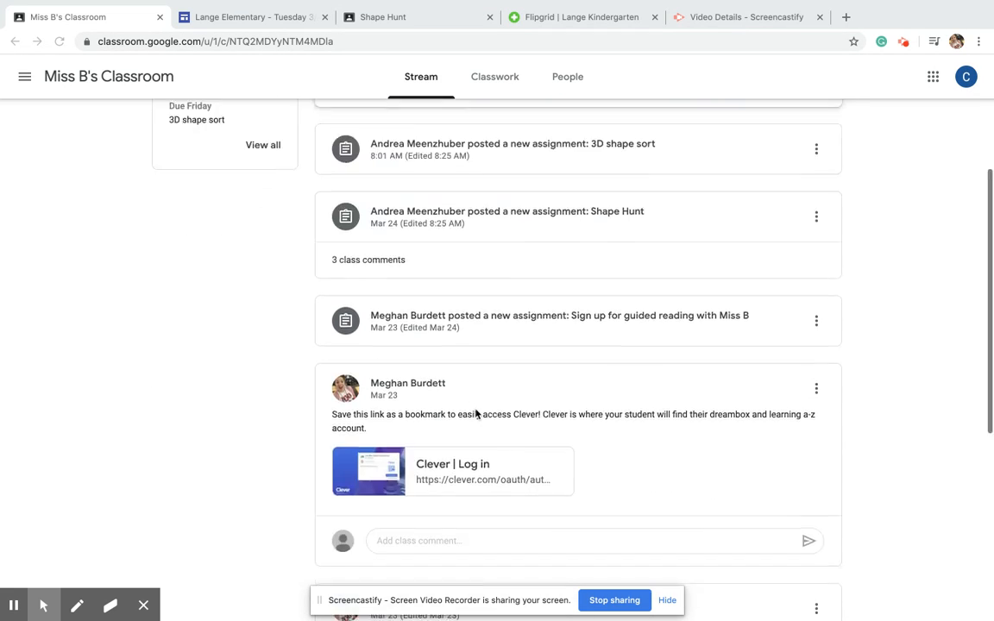
scroll("down", 3)
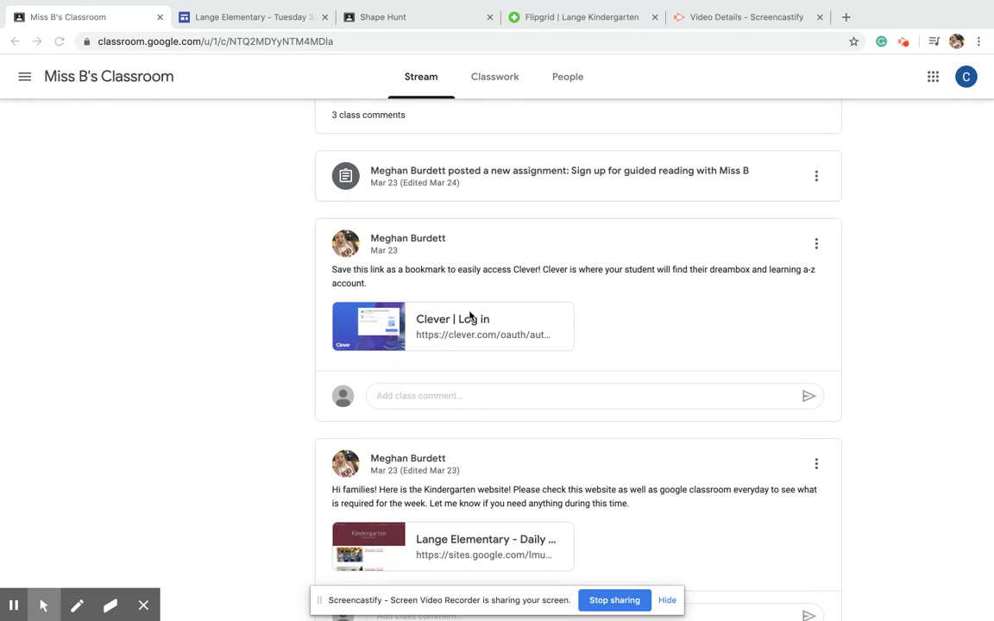
scroll("up", 3)
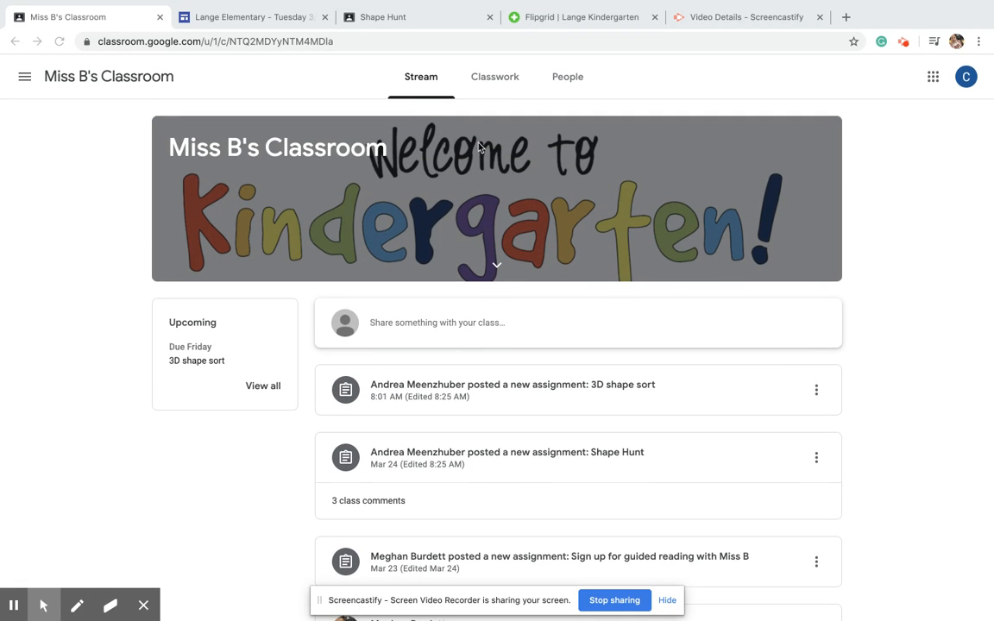
left_click(493, 77)
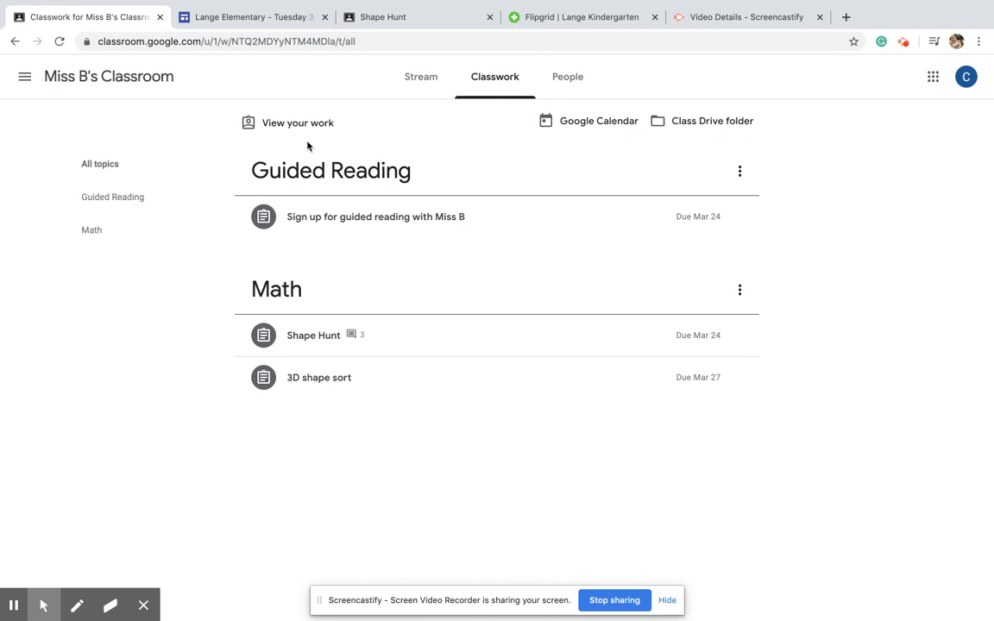
mouse_move(631, 388)
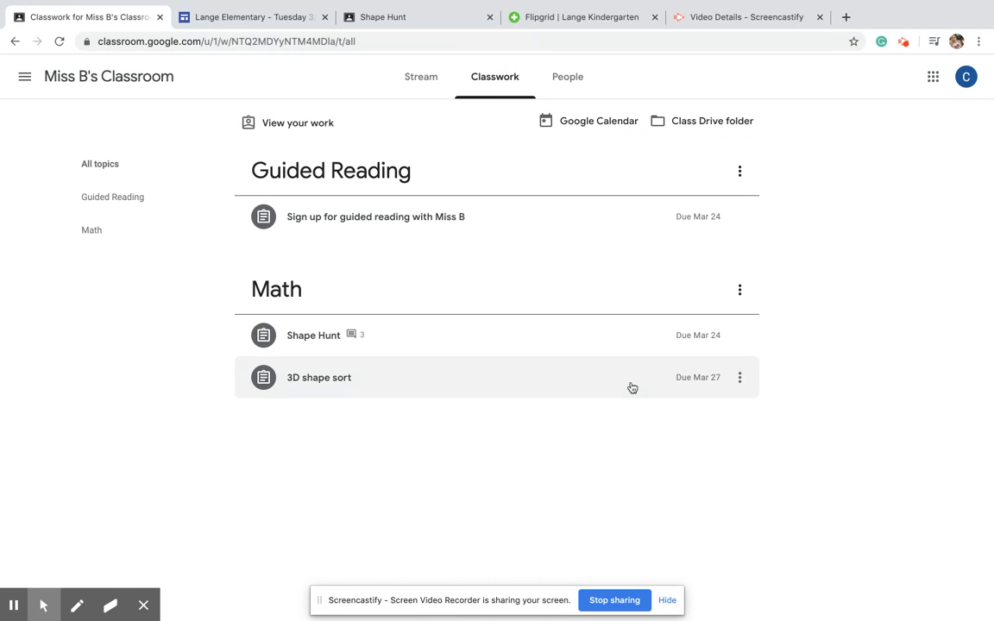
mouse_move(697, 318)
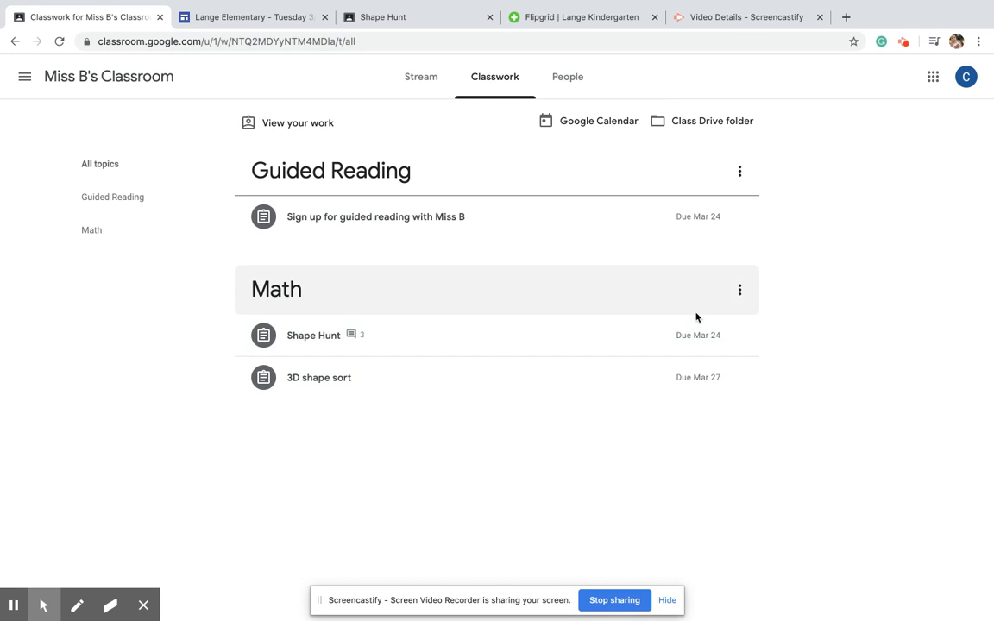
mouse_move(703, 375)
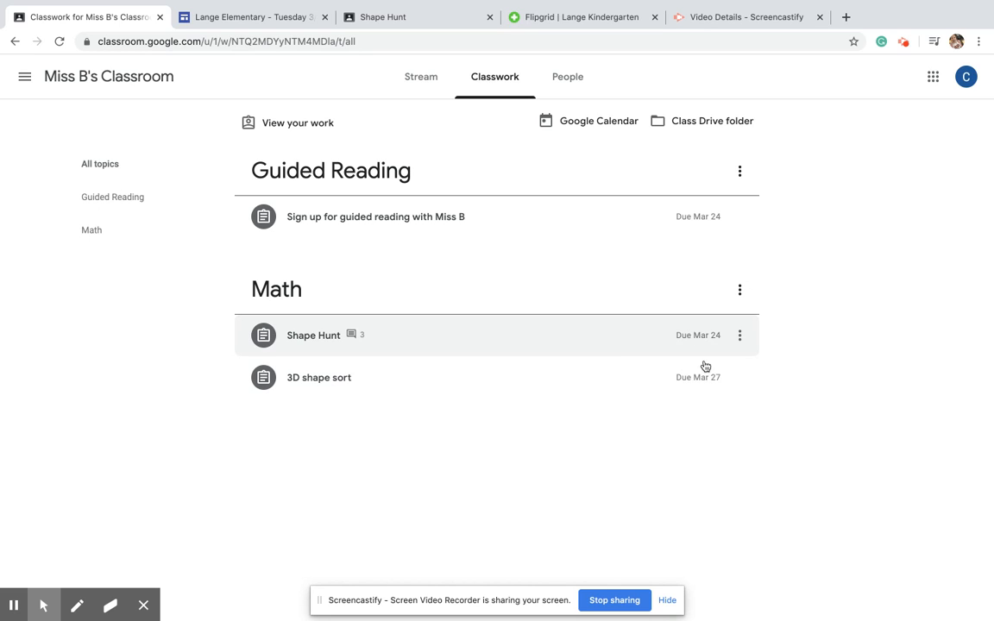
mouse_move(704, 390)
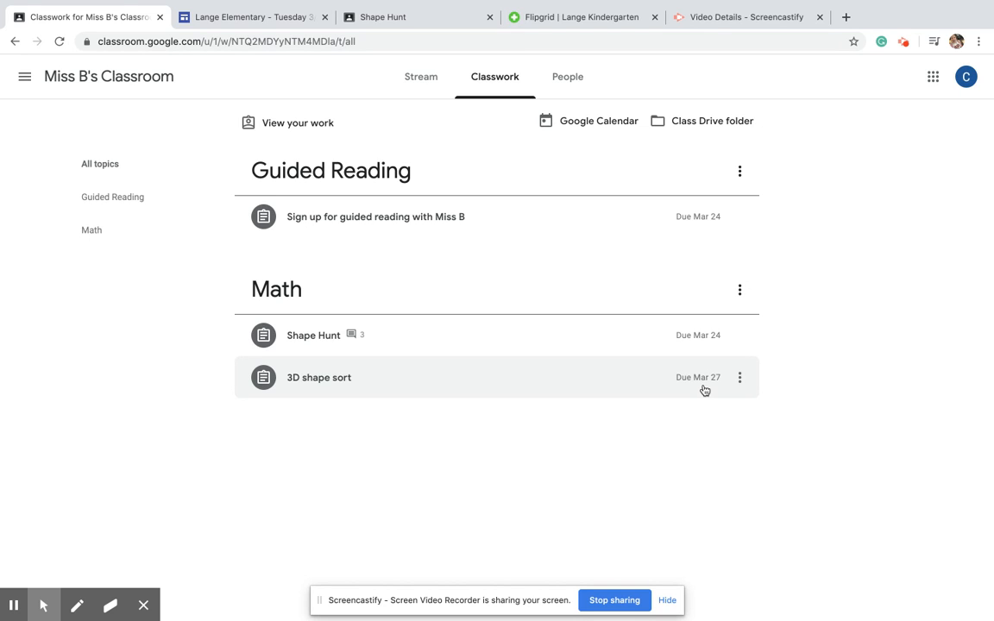
mouse_move(487, 259)
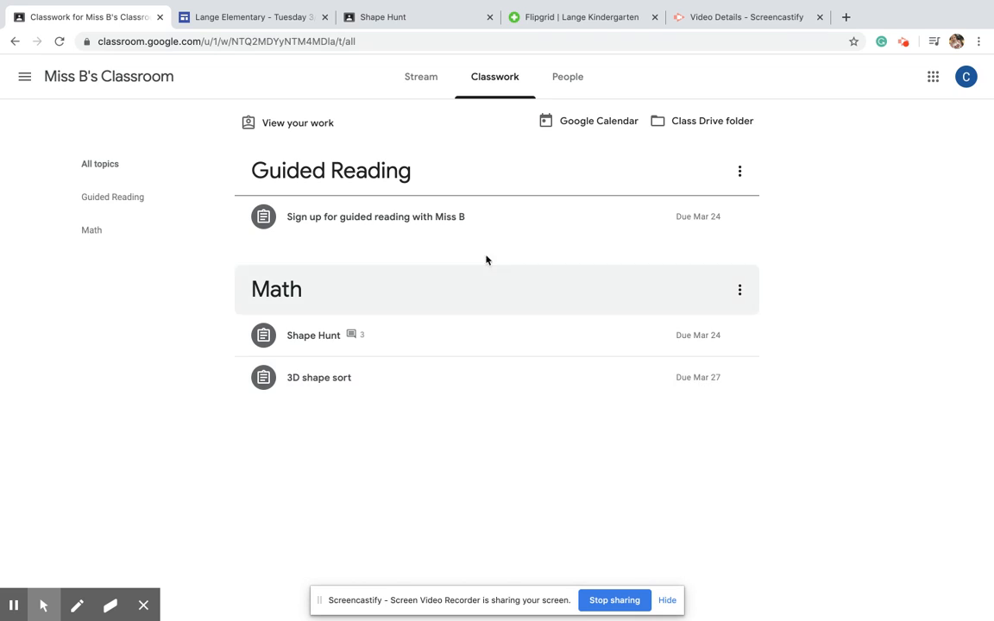
mouse_move(502, 242)
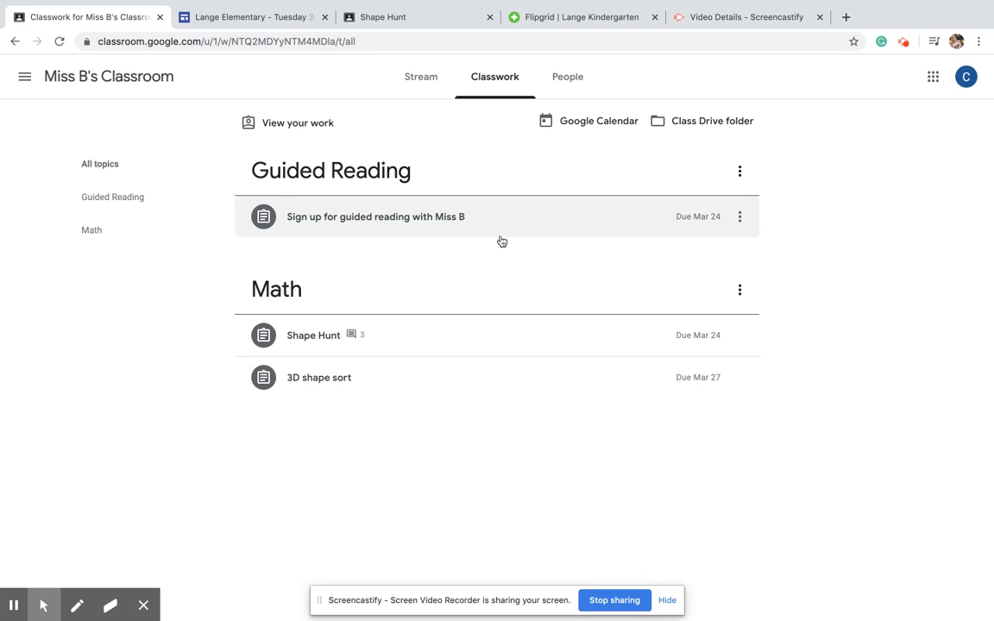
mouse_move(493, 234)
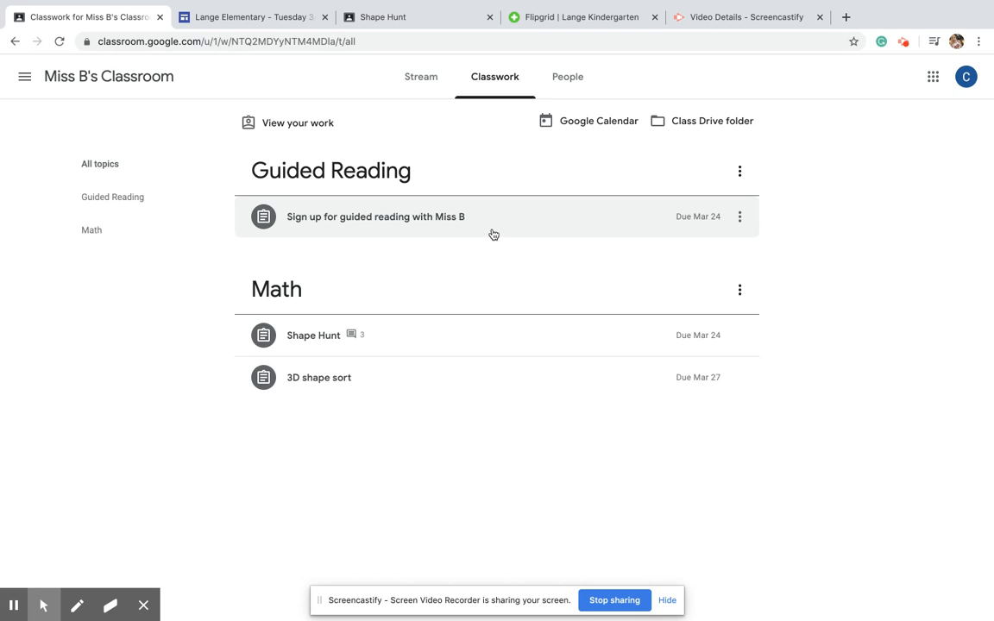
mouse_move(444, 222)
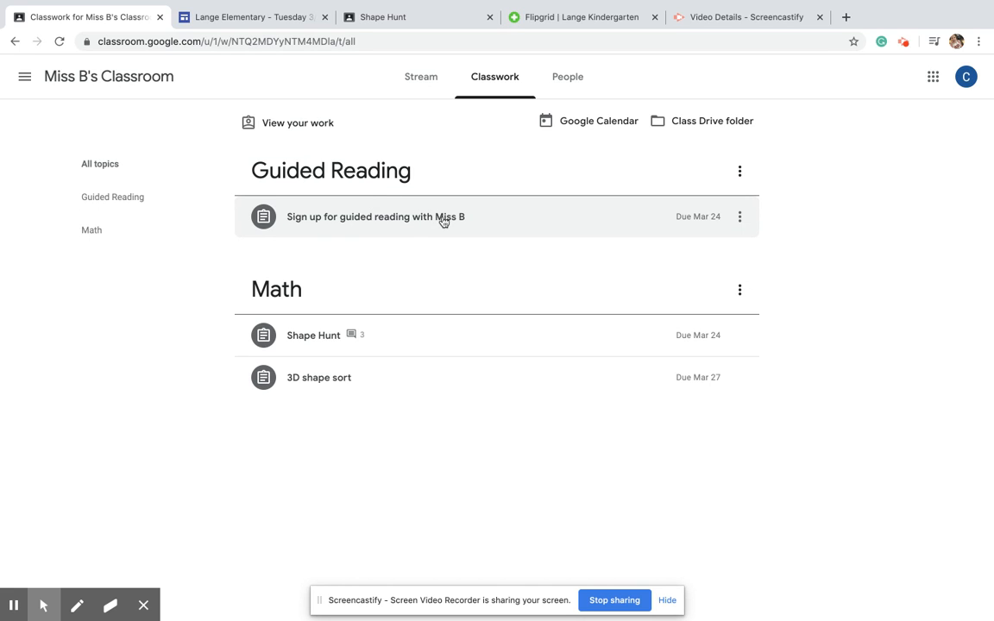
left_click(421, 77)
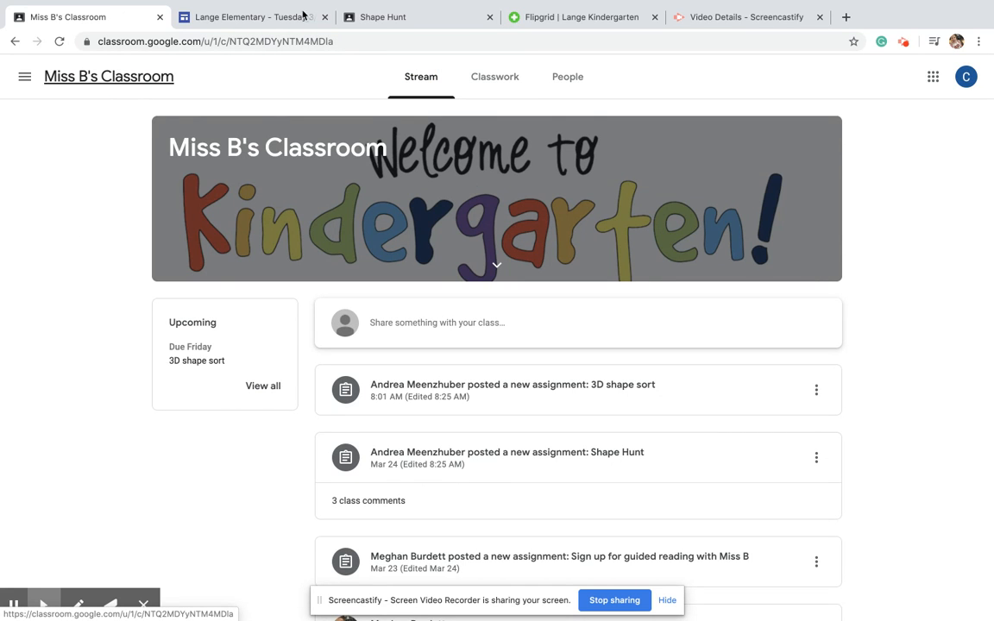
left_click(493, 76)
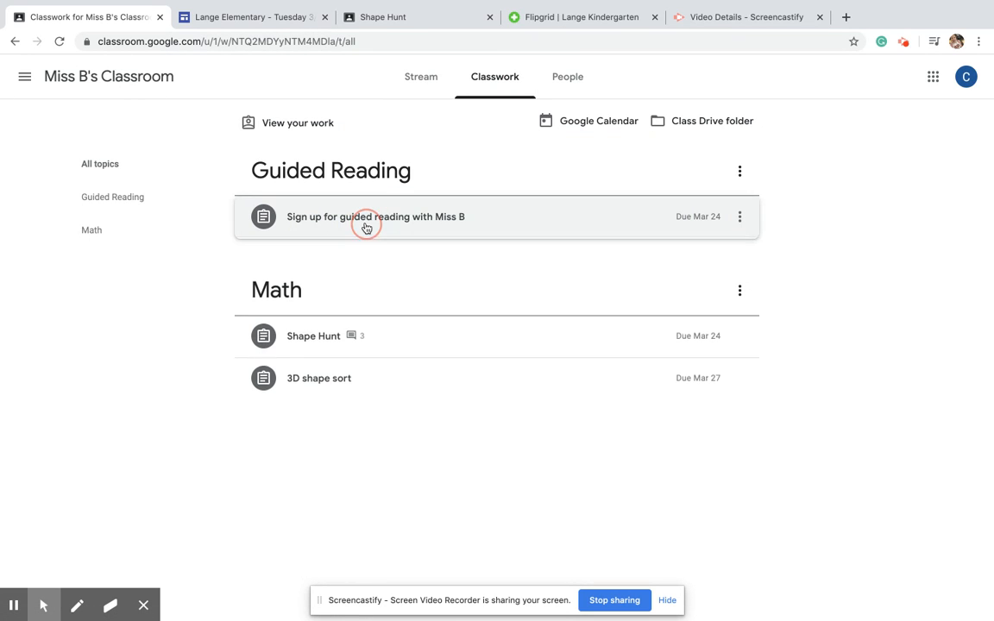
Expand the guided reading sign-up assignment, view its details, and open the Guided Reading Schedule.
left_click(367, 217)
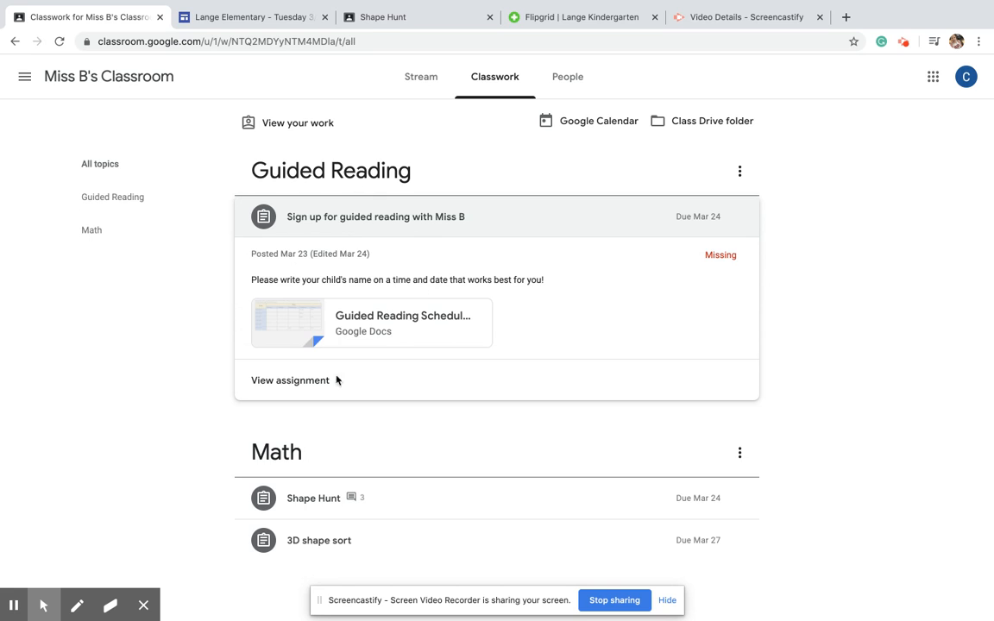
left_click(290, 381)
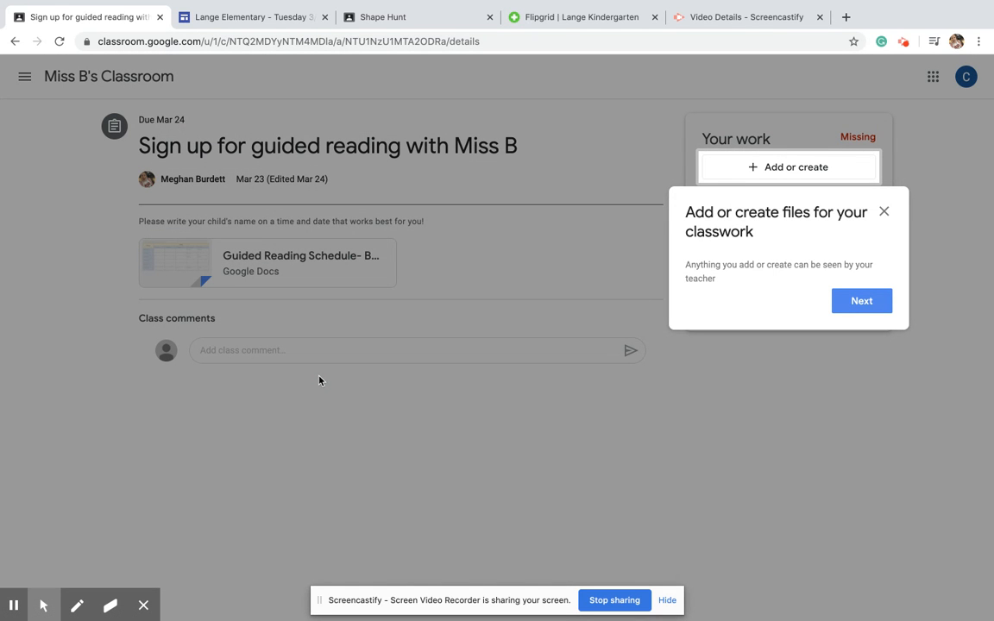
left_click(17, 43)
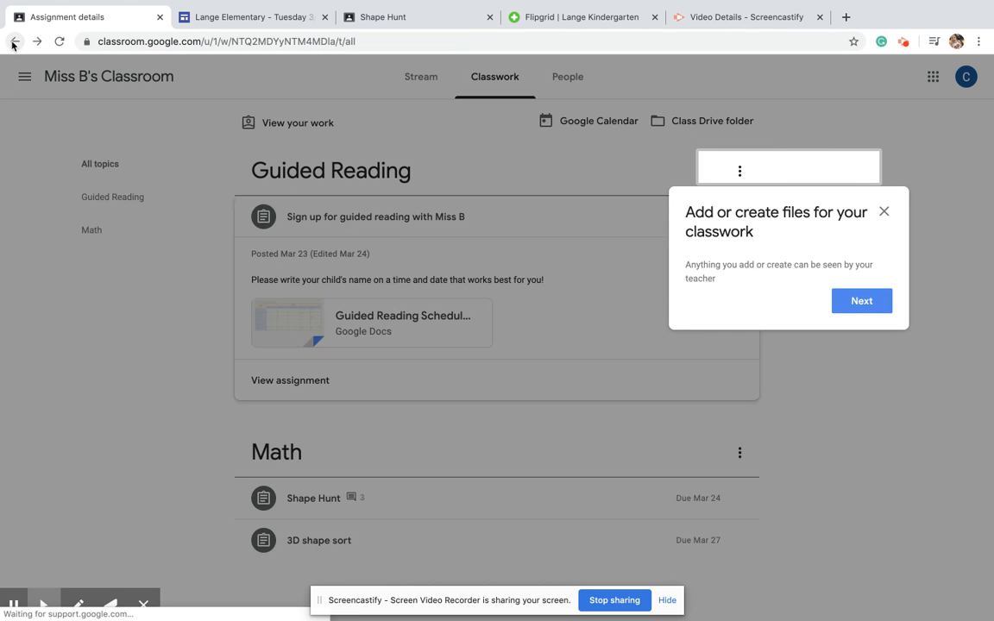
left_click(885, 211)
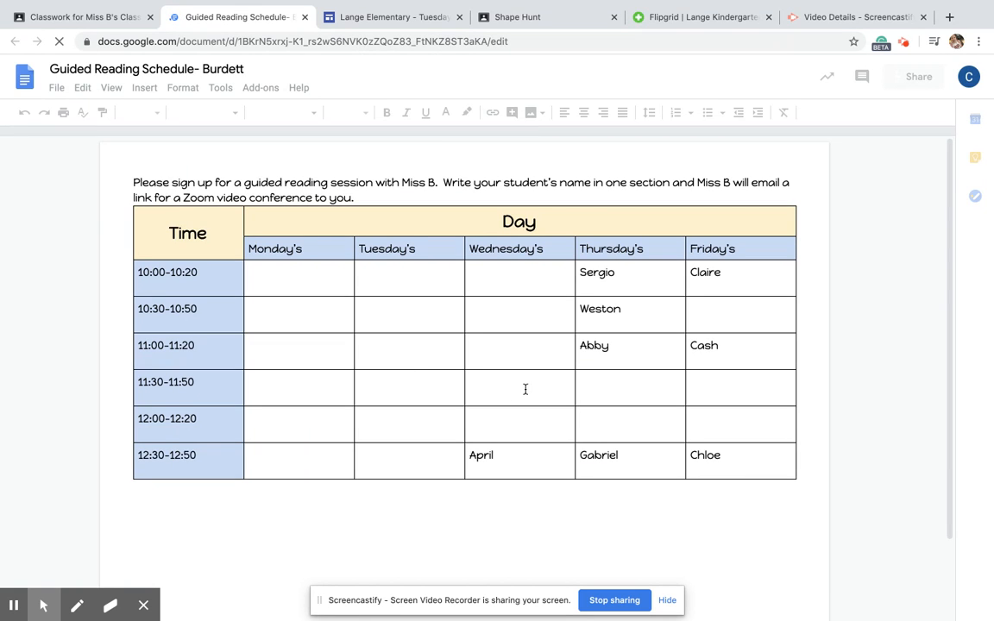
Place the caret inside the weekly sign-up table, then return to the Classroom tab.
left_click(519, 350)
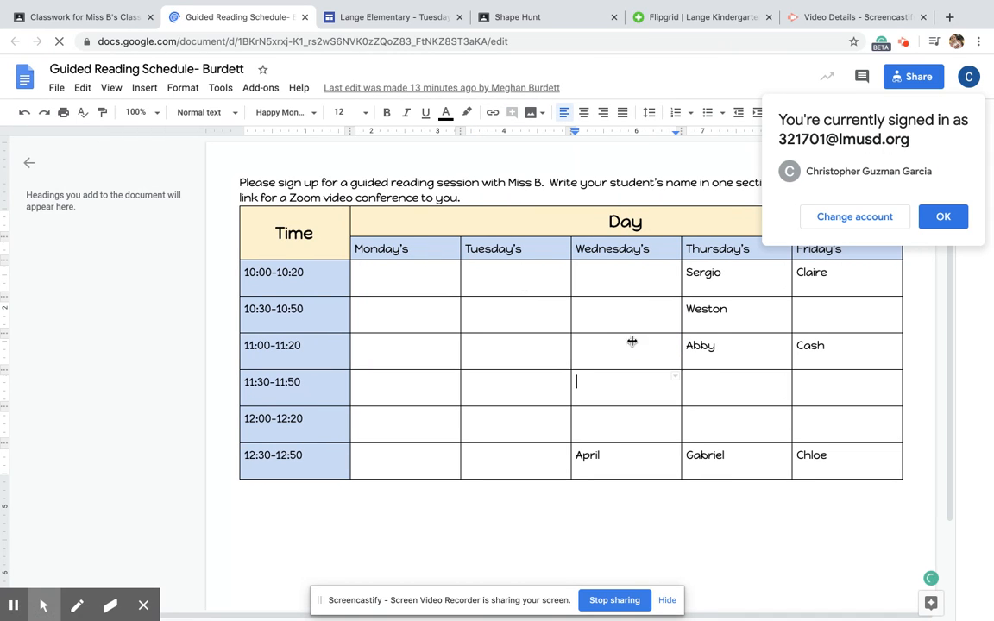
left_click(95, 18)
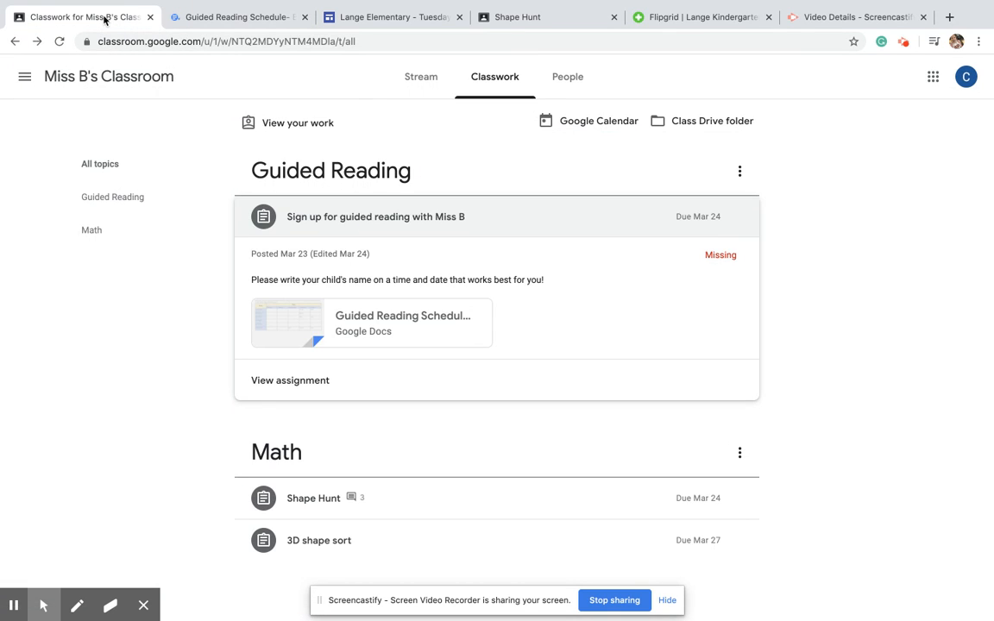
View the sign-up assignment's details page and reopen its Guided Reading Schedule attachment.
left_click(290, 380)
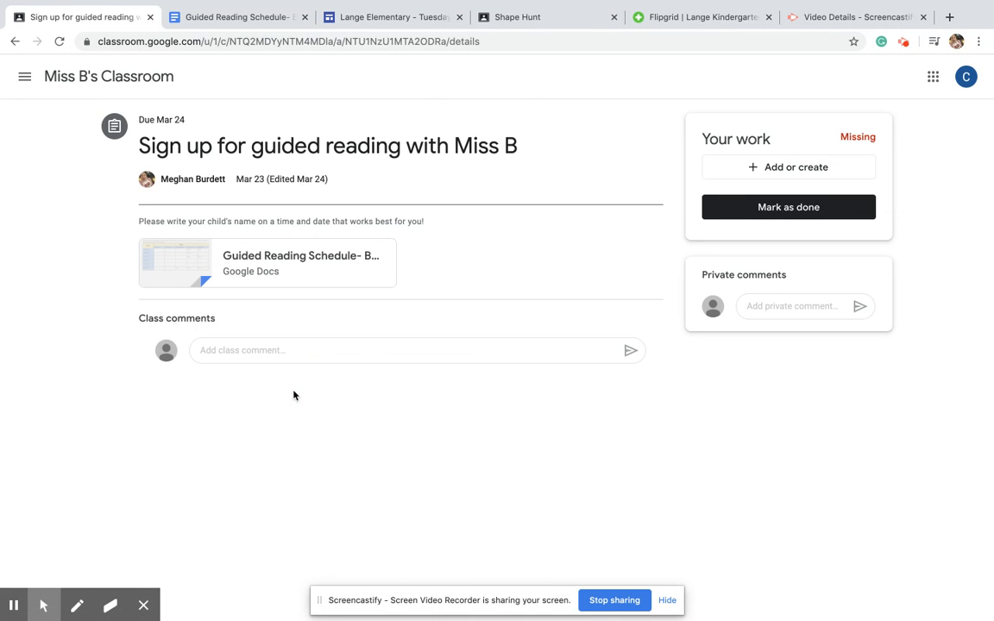
mouse_move(412, 292)
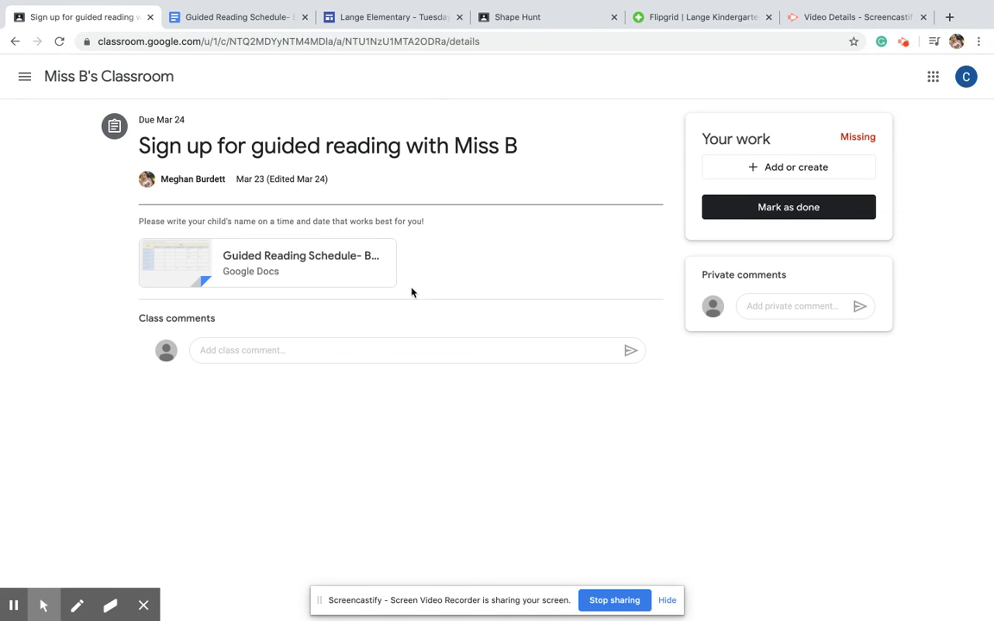
mouse_move(767, 214)
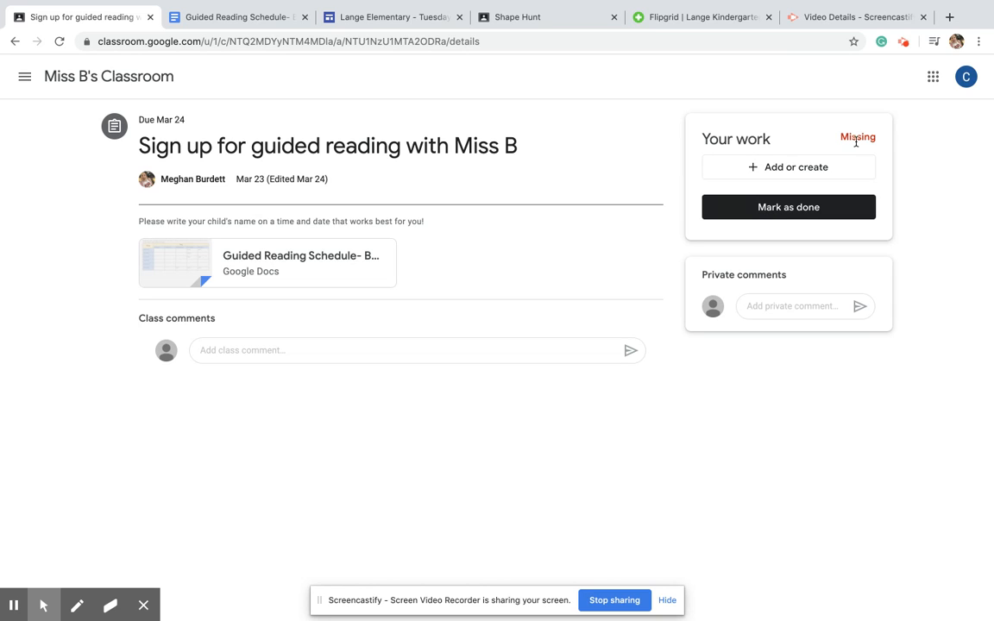
mouse_move(285, 174)
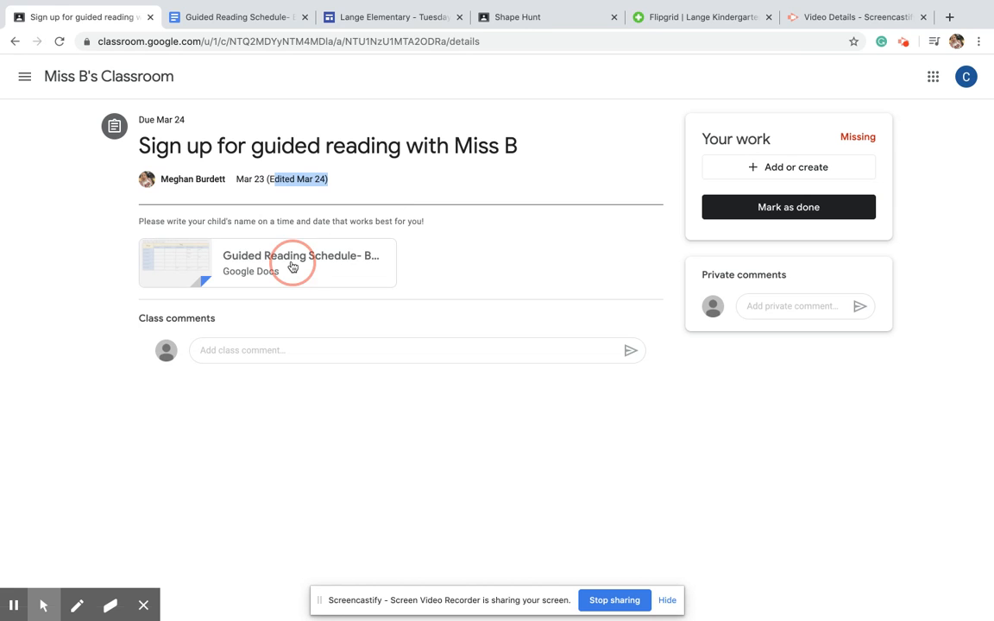
left_click(292, 263)
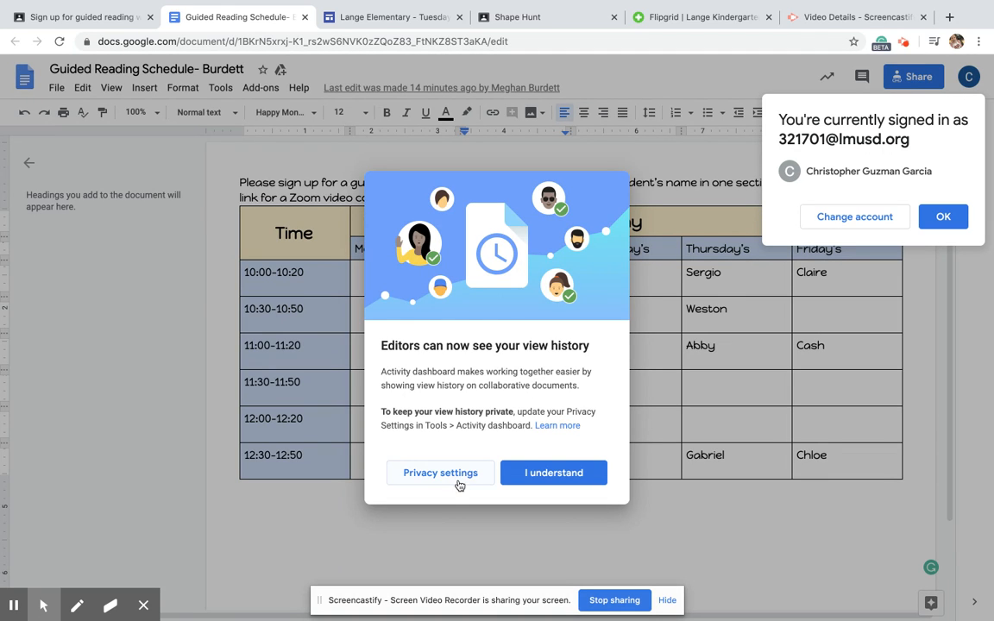
Dismiss the view-history notice on the Guided Reading Schedule document.
left_click(553, 473)
type("Name")
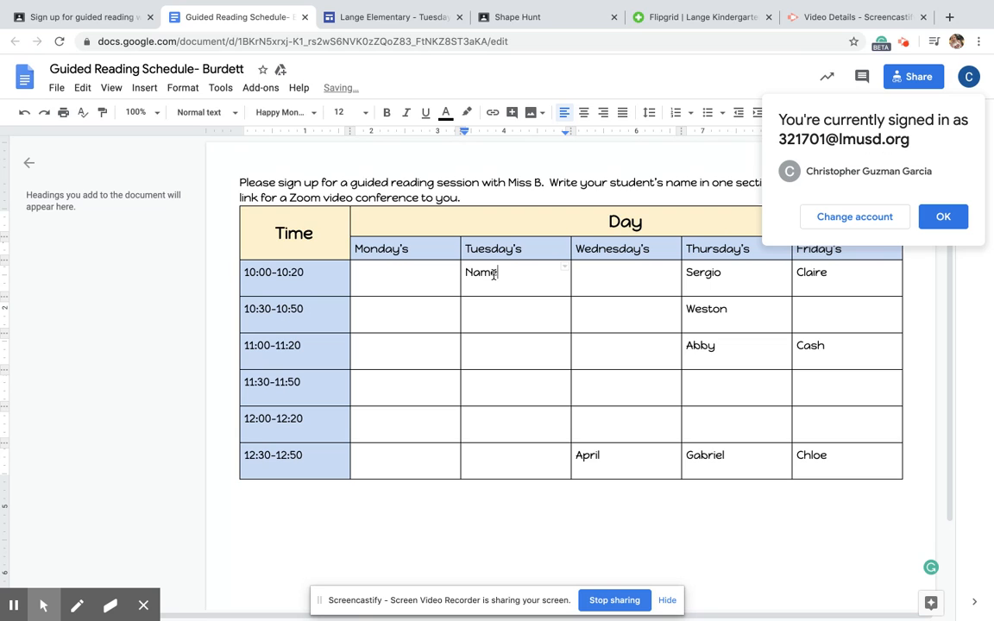
Switch to the Classroom tab and reopen the Classwork list with the sign-up assignment.
left_click(86, 15)
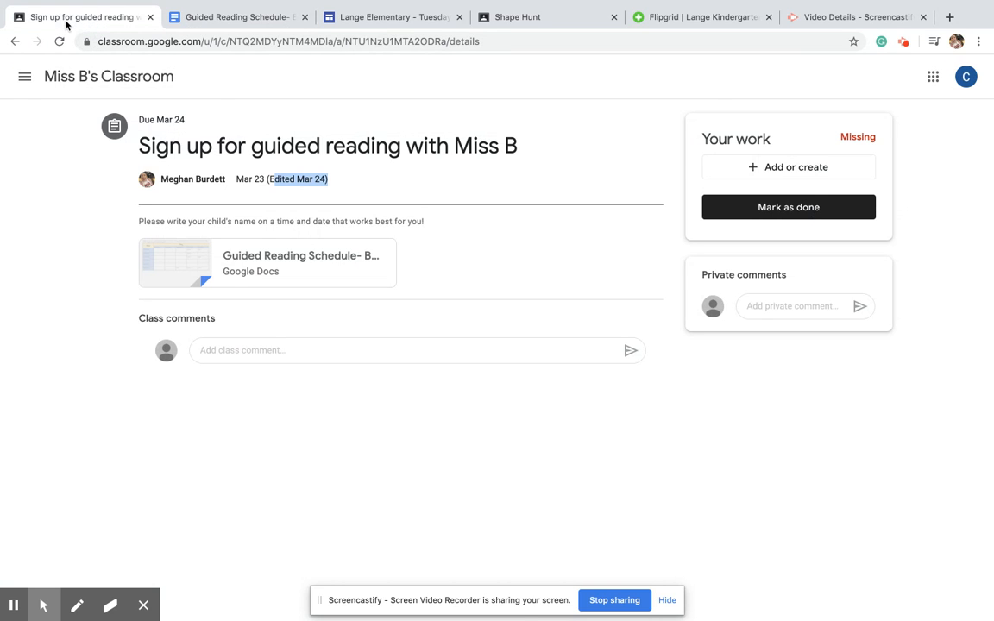
mouse_move(810, 207)
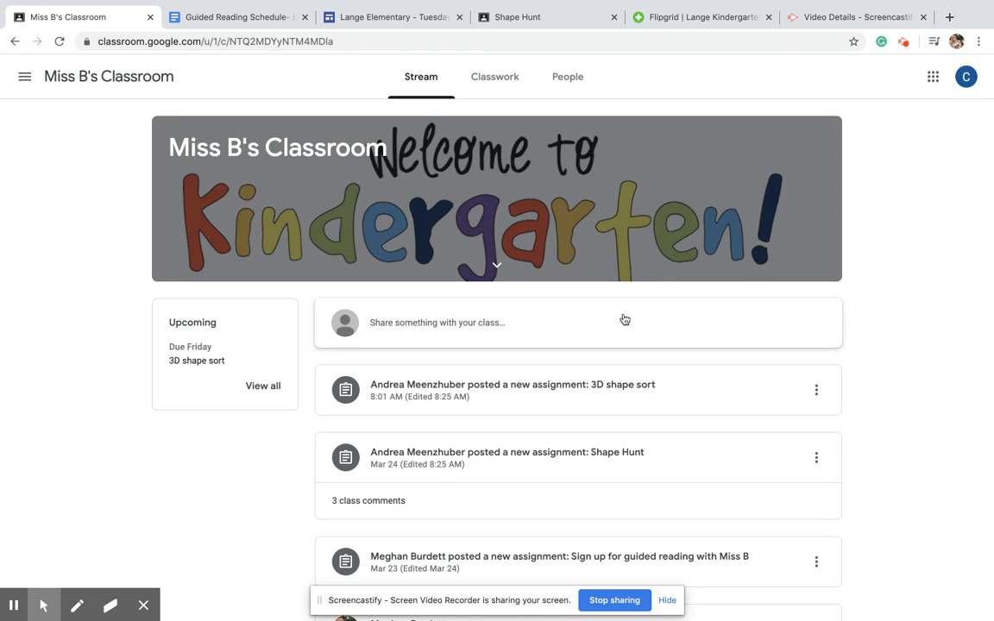
scroll("down", 3)
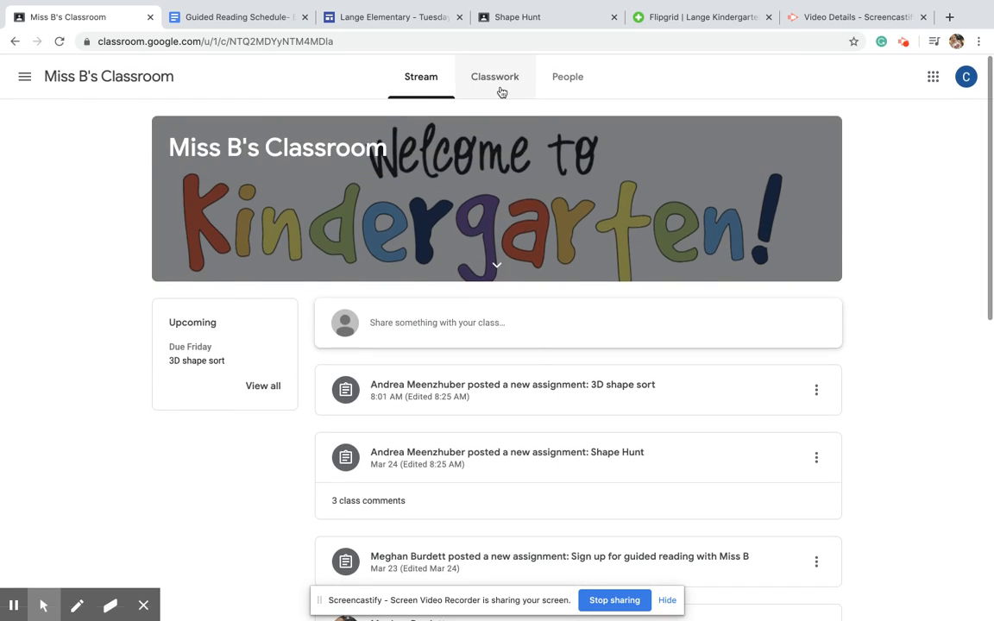
left_click(494, 76)
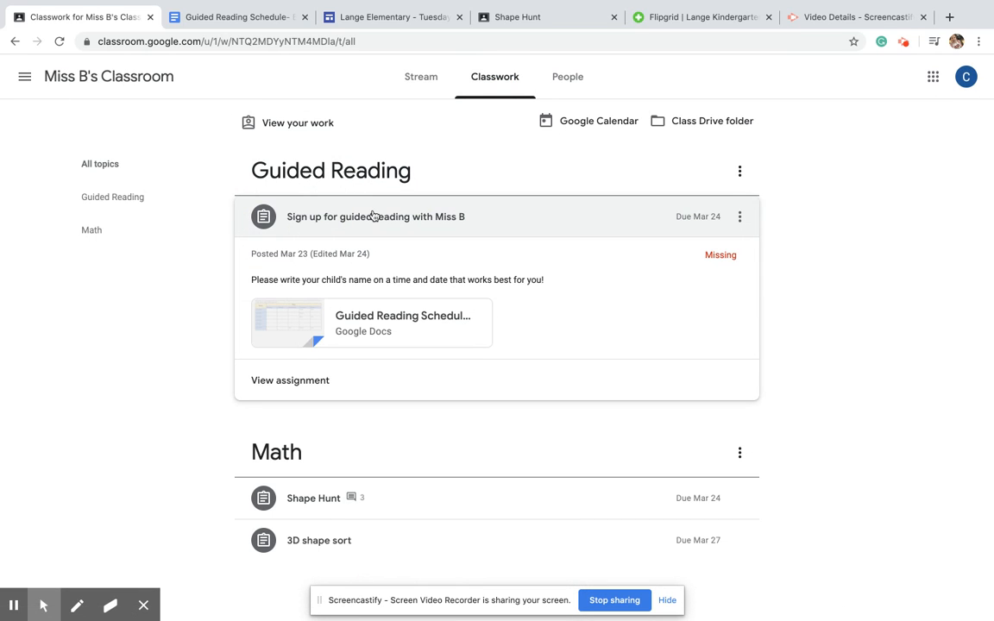